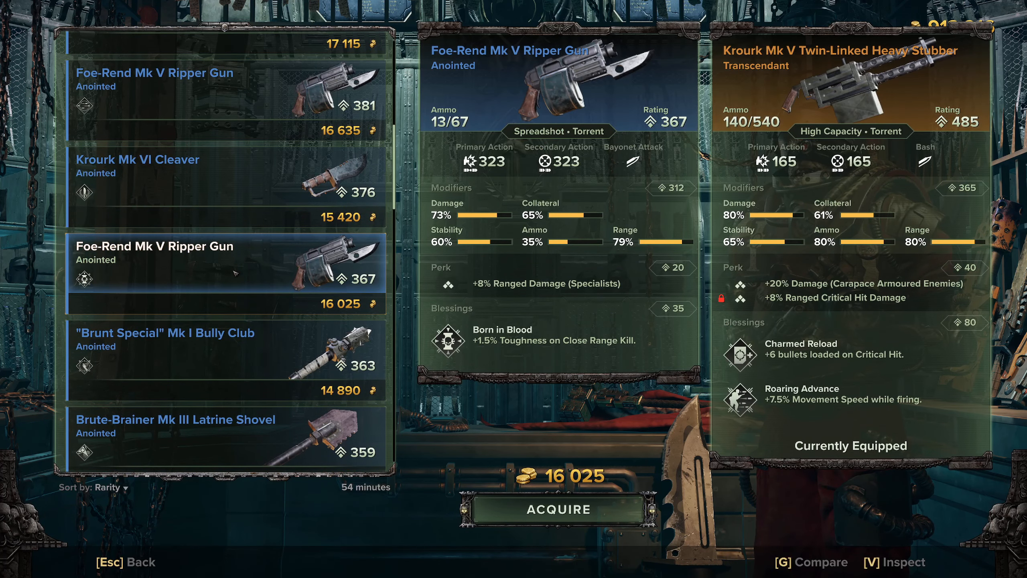
- Scroll down the Darkmass.gg home page to browse its Darktide weapon, class and stat breakdowns
scroll(down, 3)
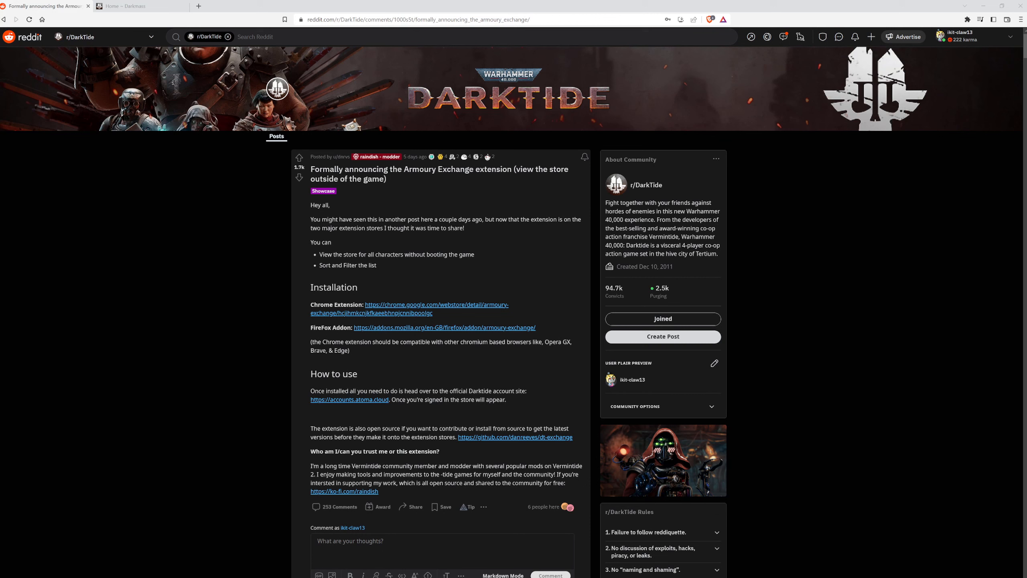
mouse_move(102, 296)
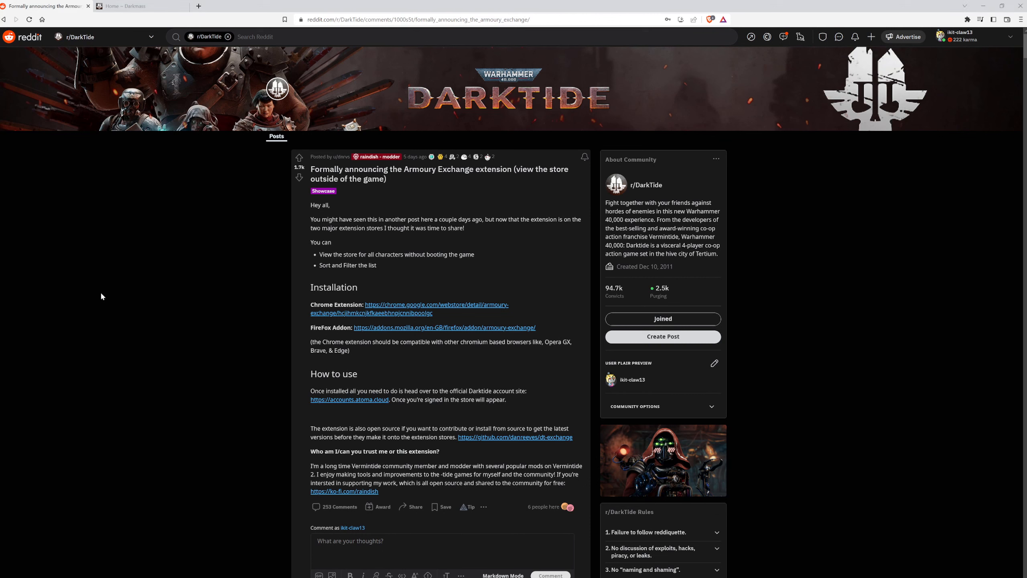
mouse_move(285, 318)
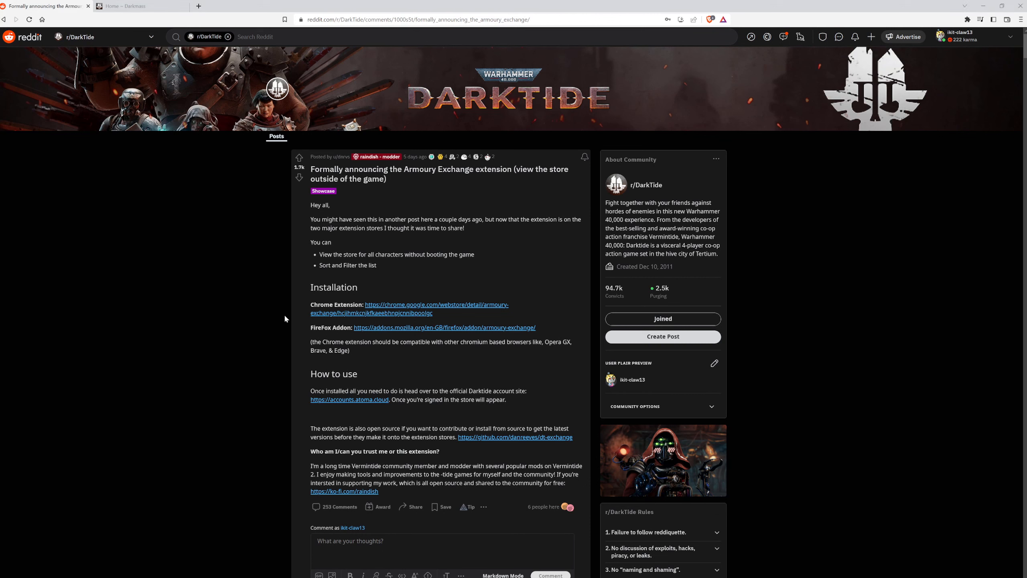
mouse_move(404, 327)
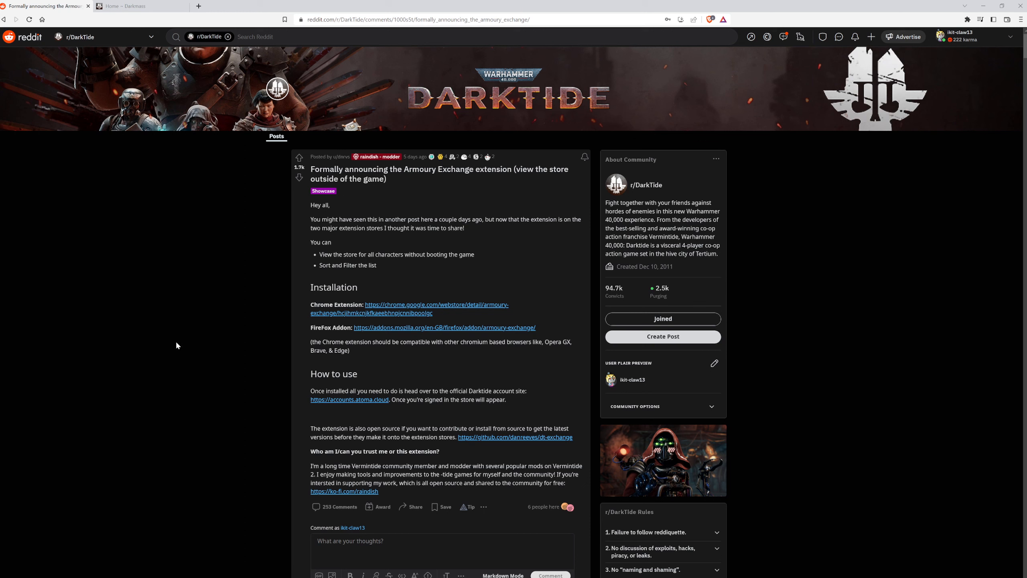
mouse_move(205, 314)
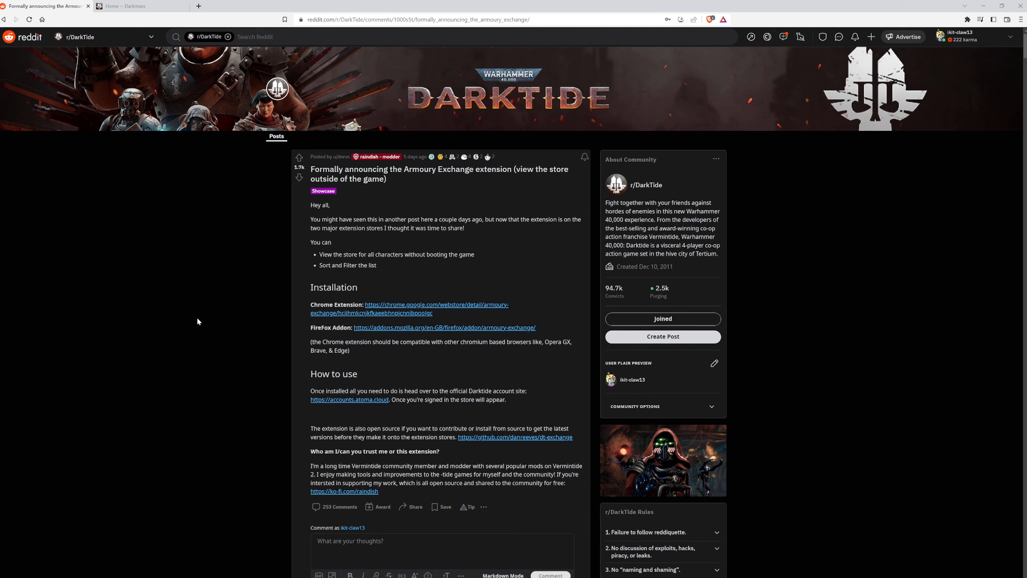
mouse_move(196, 321)
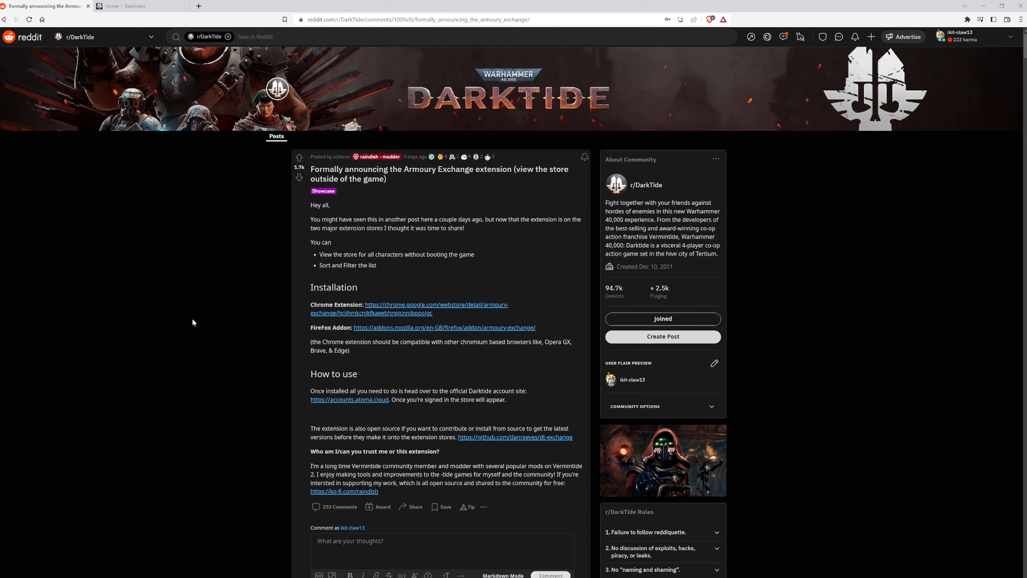
mouse_move(191, 327)
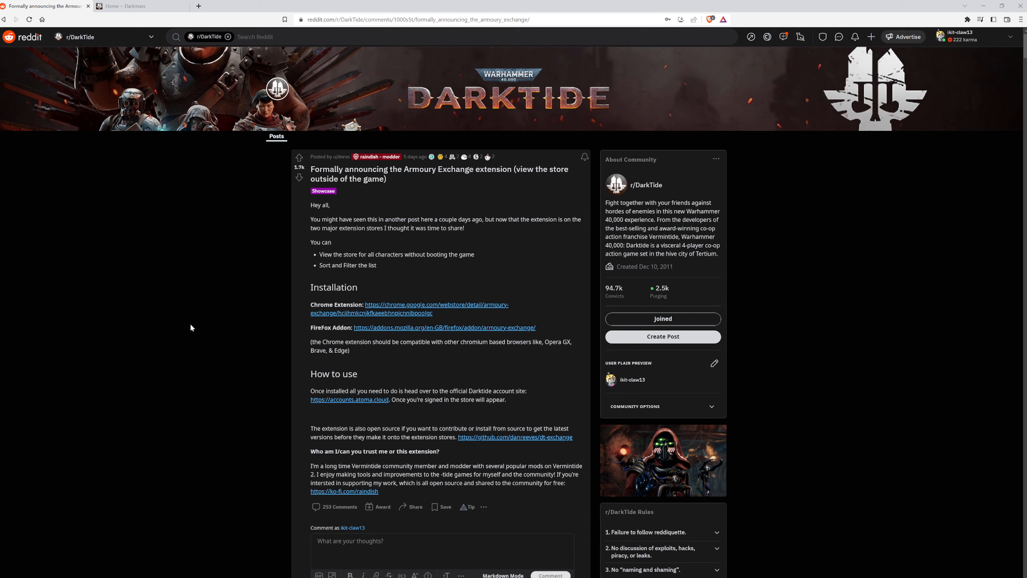
mouse_move(185, 349)
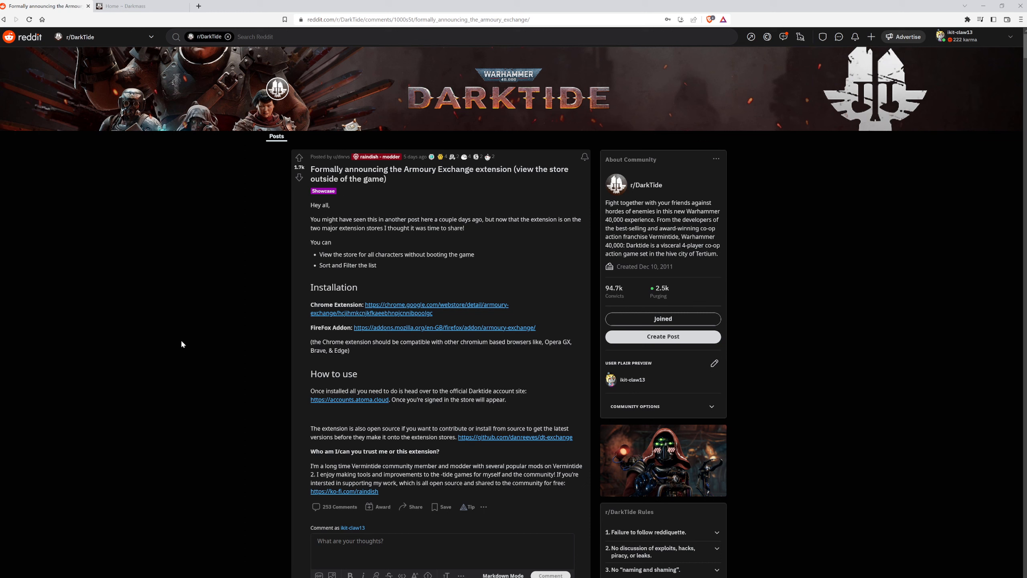
mouse_move(160, 332)
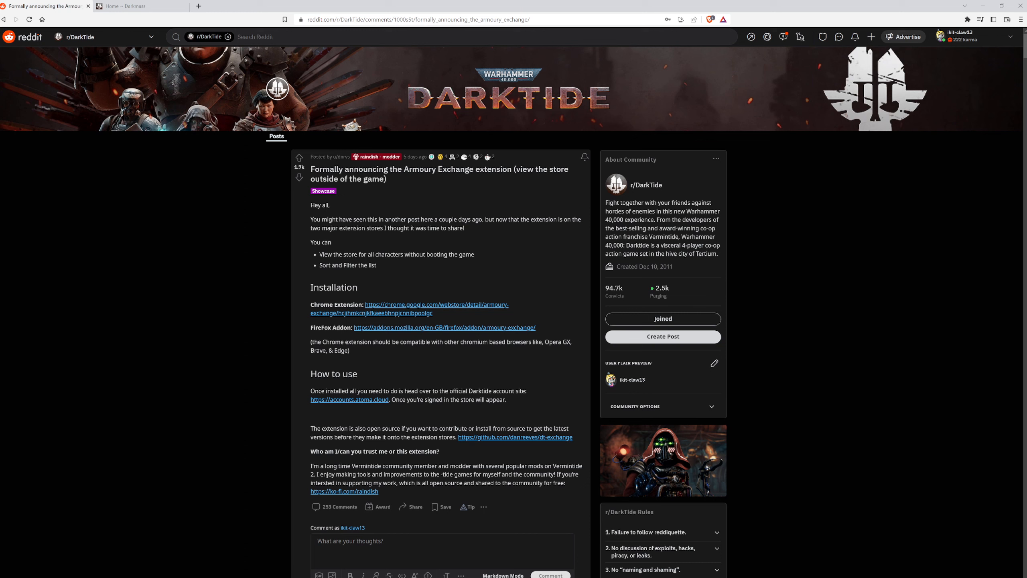
mouse_move(161, 354)
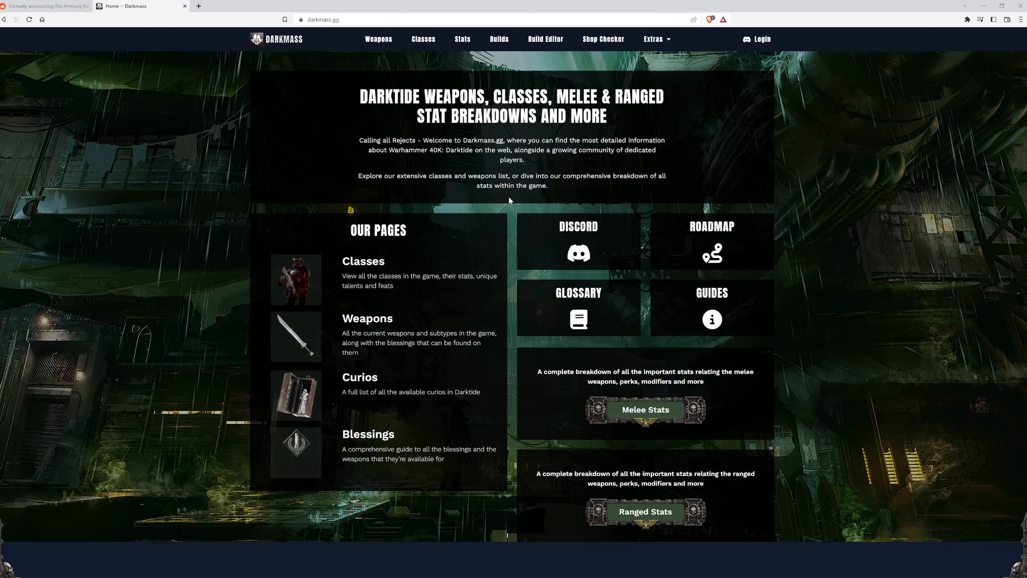
mouse_move(119, 246)
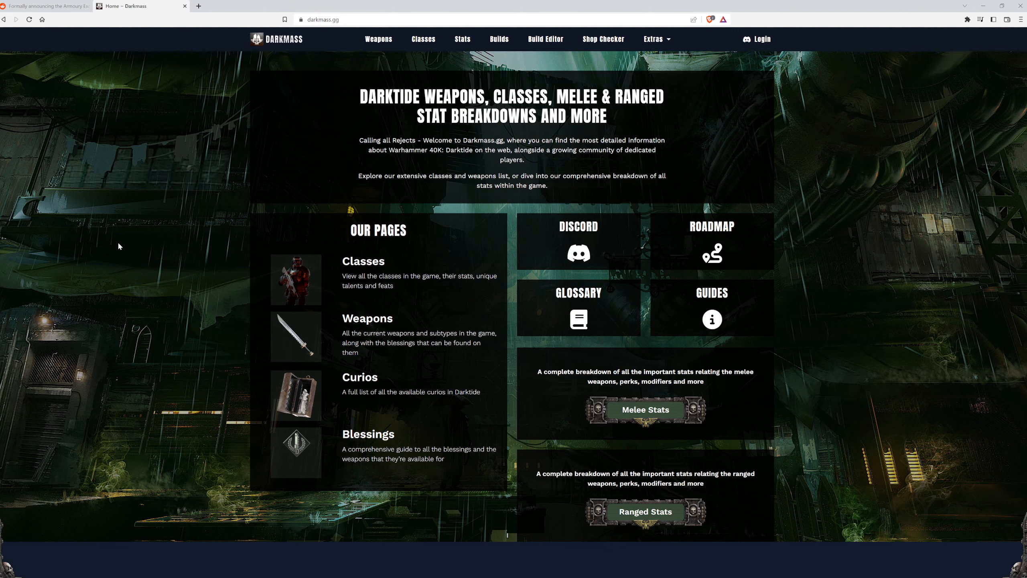
mouse_move(126, 257)
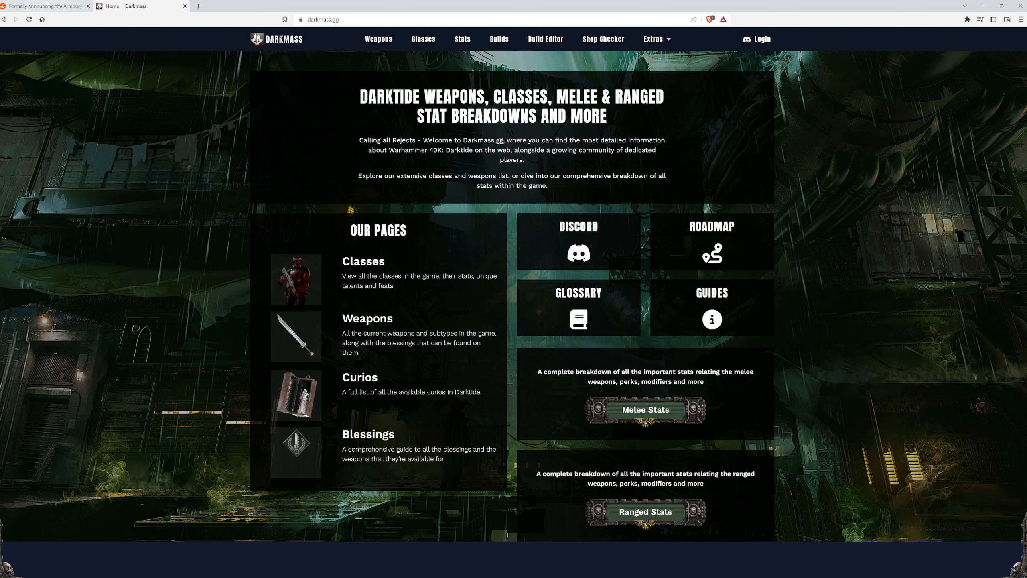
mouse_move(46, 5)
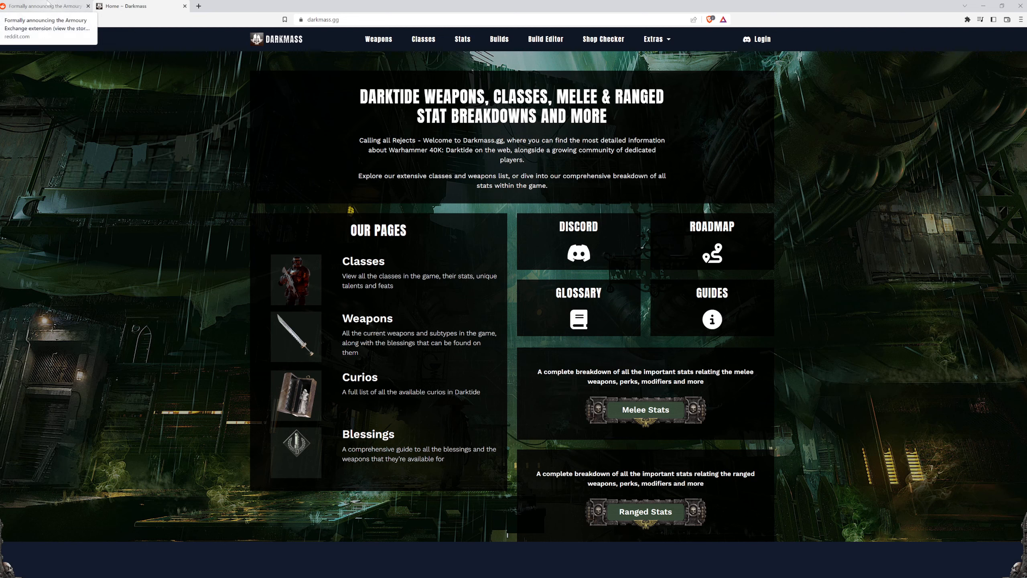
- Switch back to the Reddit tab with the Armoury Exchange extension announcement post
click(46, 6)
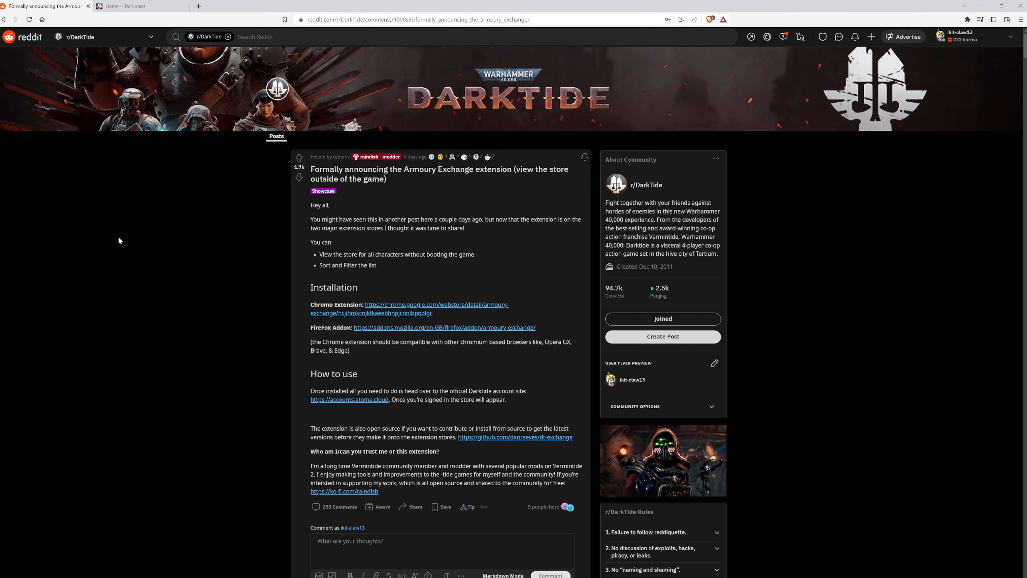
mouse_move(124, 260)
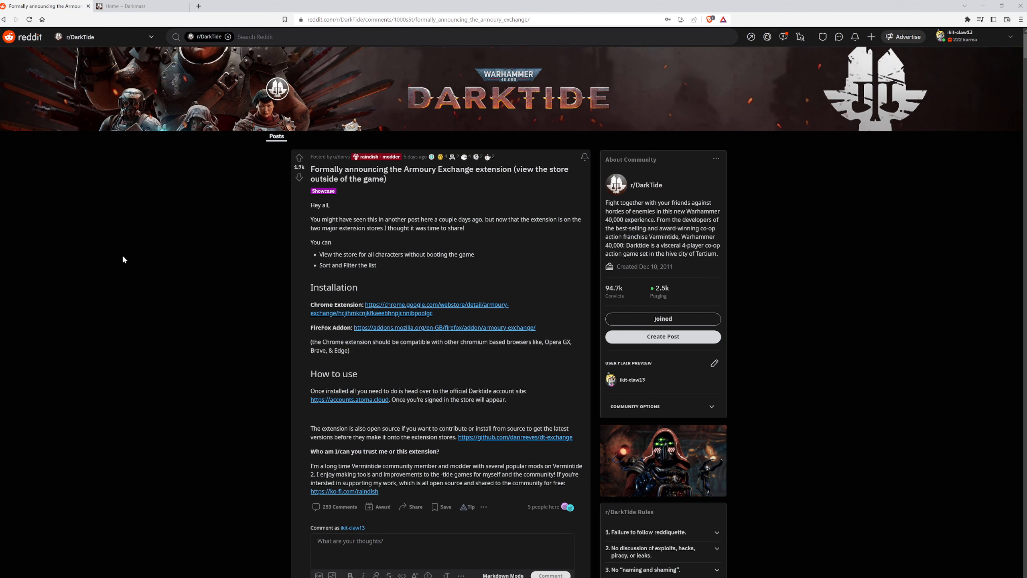
mouse_move(115, 268)
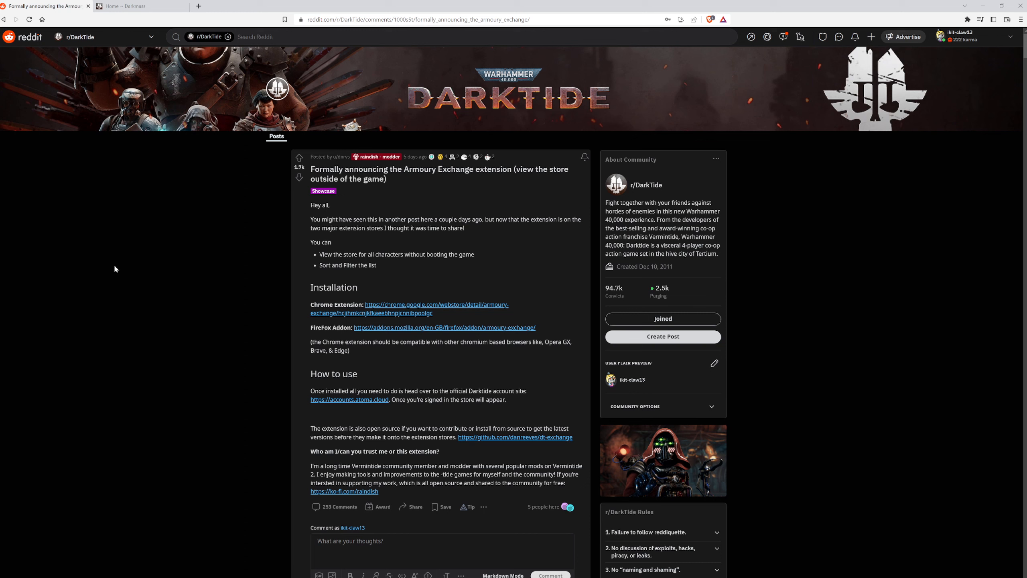
mouse_move(119, 265)
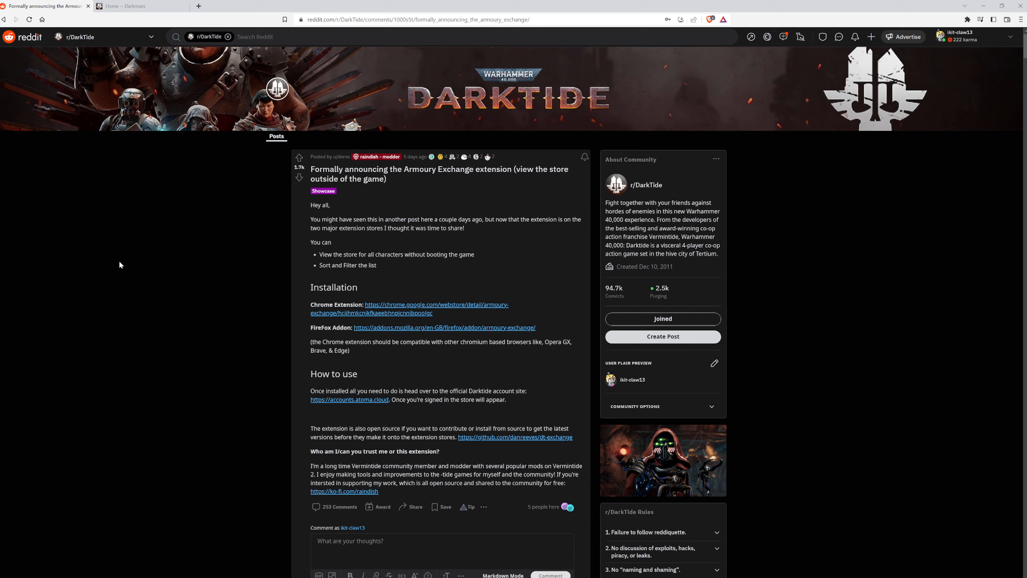